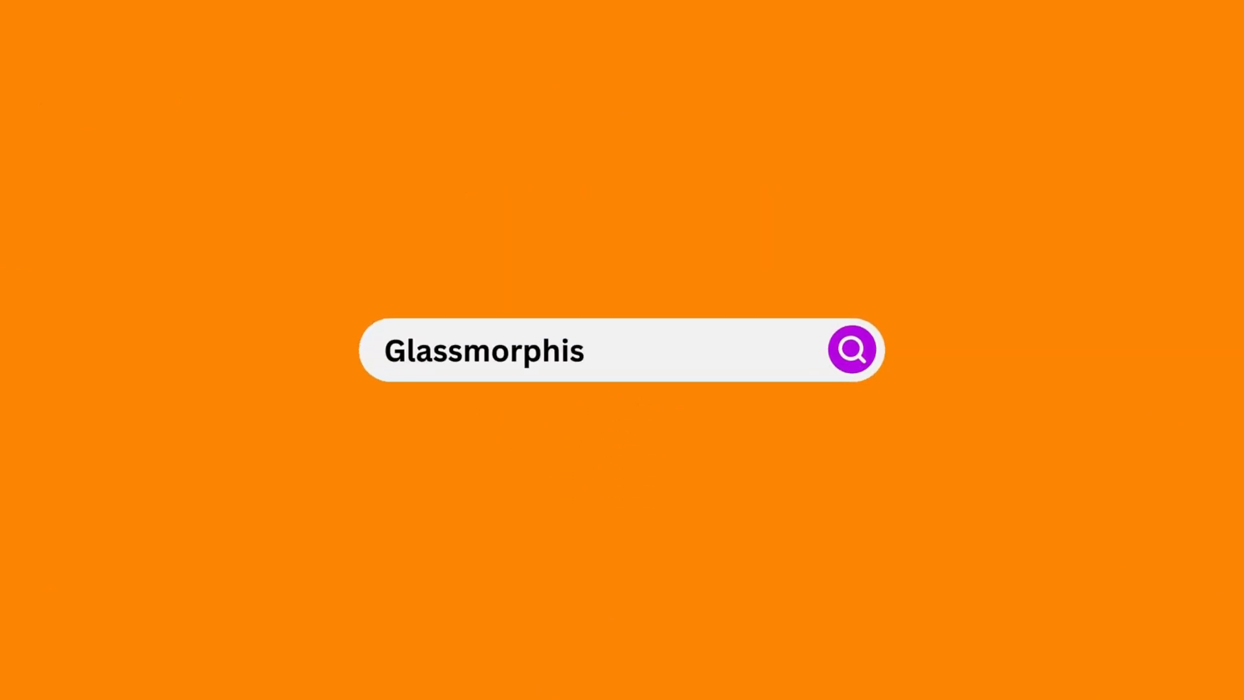
Dismiss the intro title card and land on the Canva home page
click(853, 348)
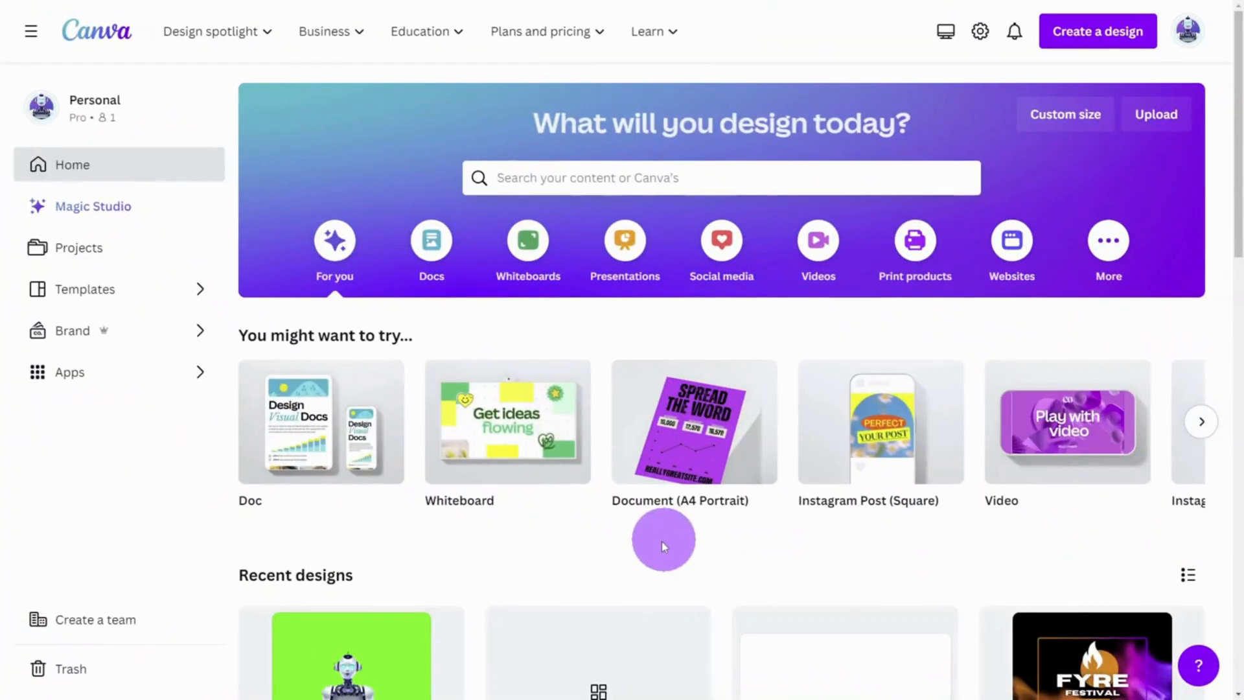
Create a new blank Document (A4 Portrait) design from the Create a design search
click(1097, 31)
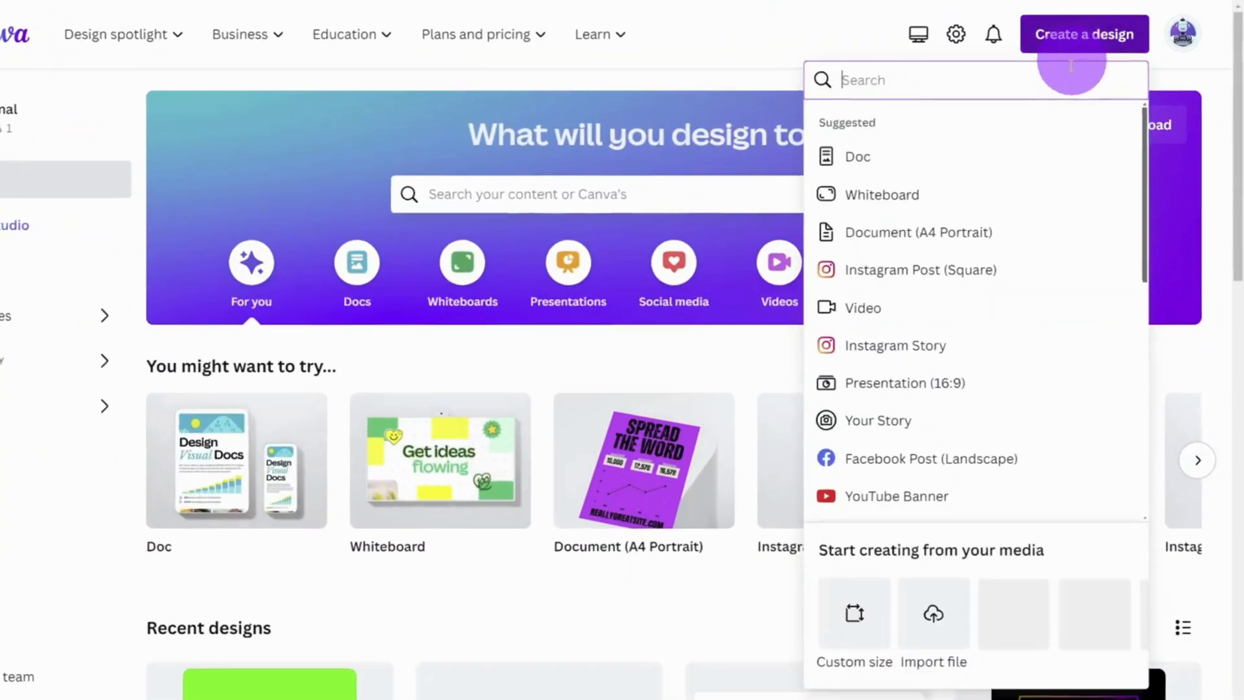
text(A4)
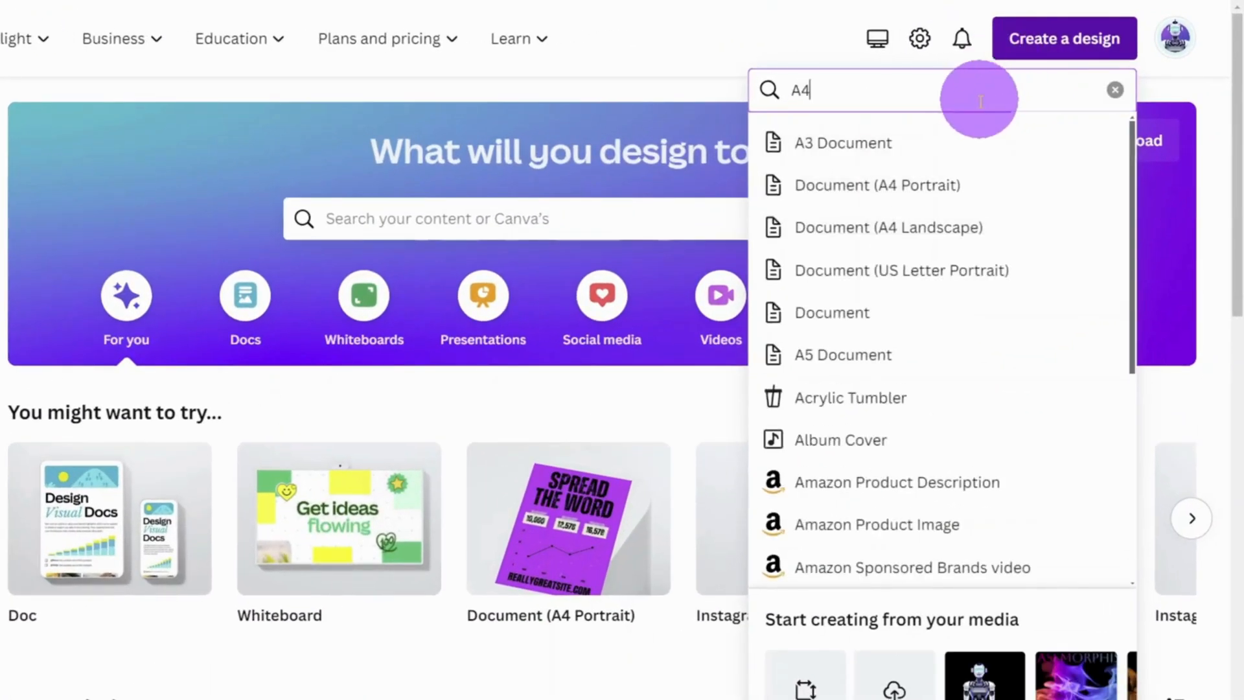
click(877, 185)
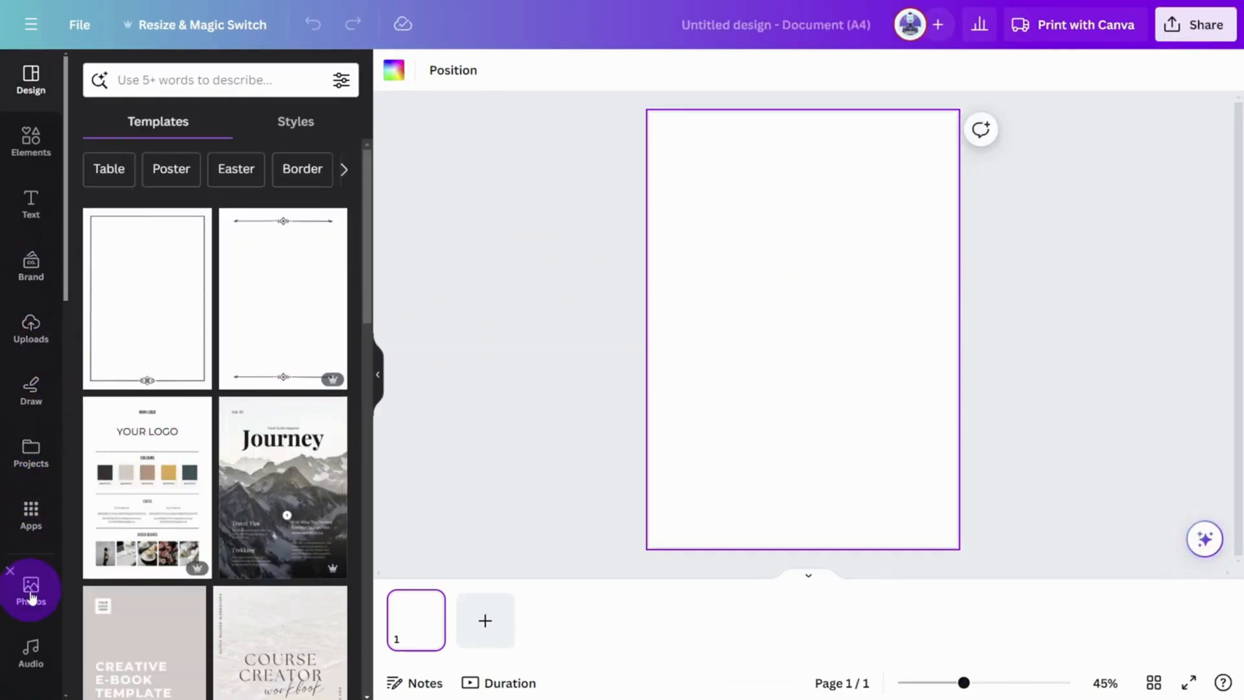
Search Photos for ABSTRACT COLORFUL FLAME and add a flame photo as the page background
click(31, 583)
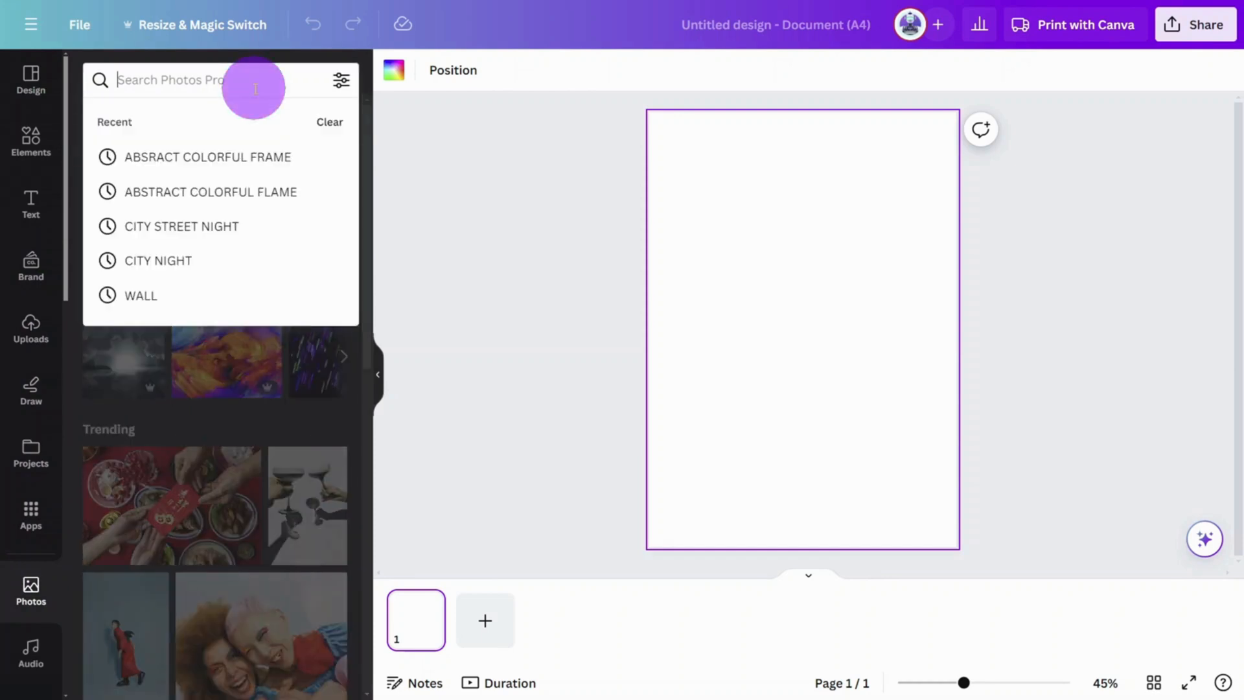
text(ABSTRACT COLORFUL)
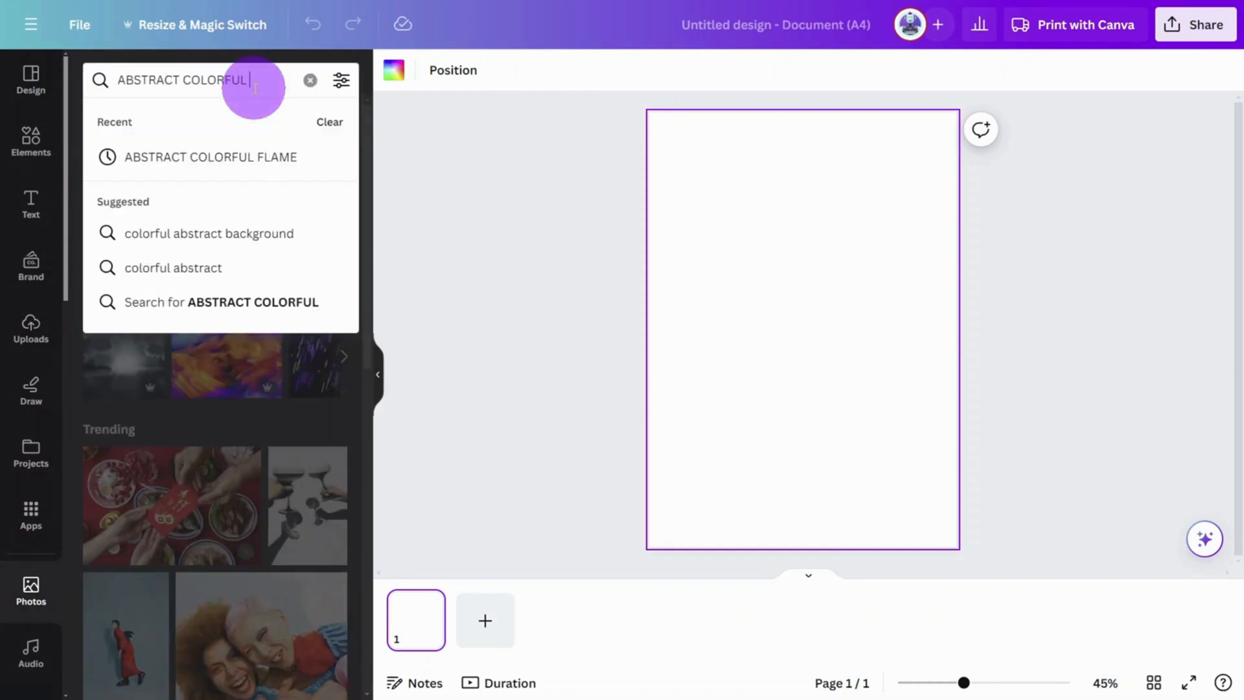
click(210, 157)
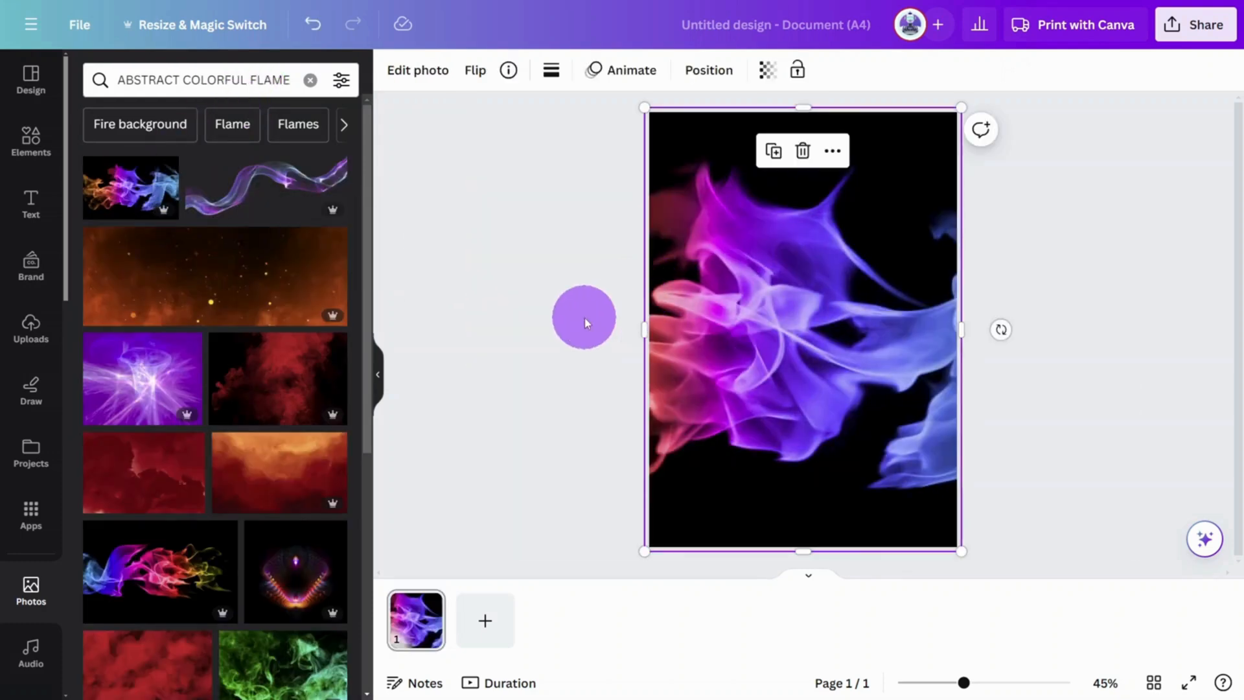
mouse_move(718, 322)
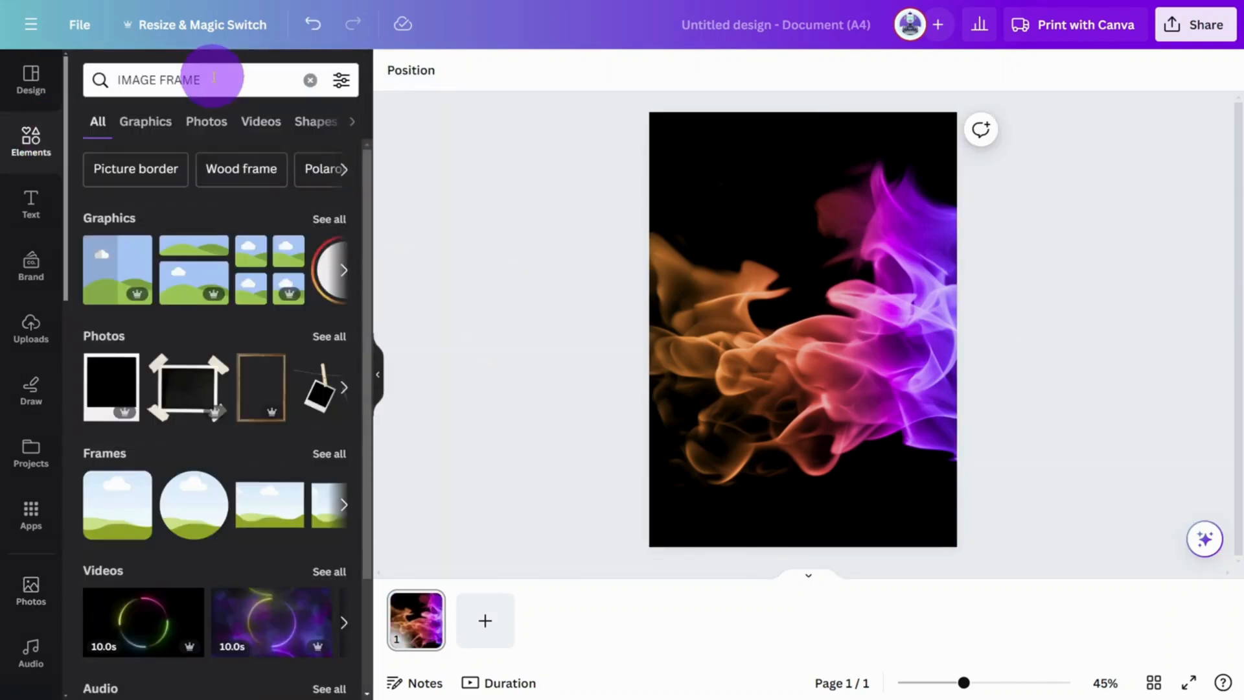
Filter the IMAGE FRAME search to Frames and add the tall rectangle frame to the poster
click(331, 450)
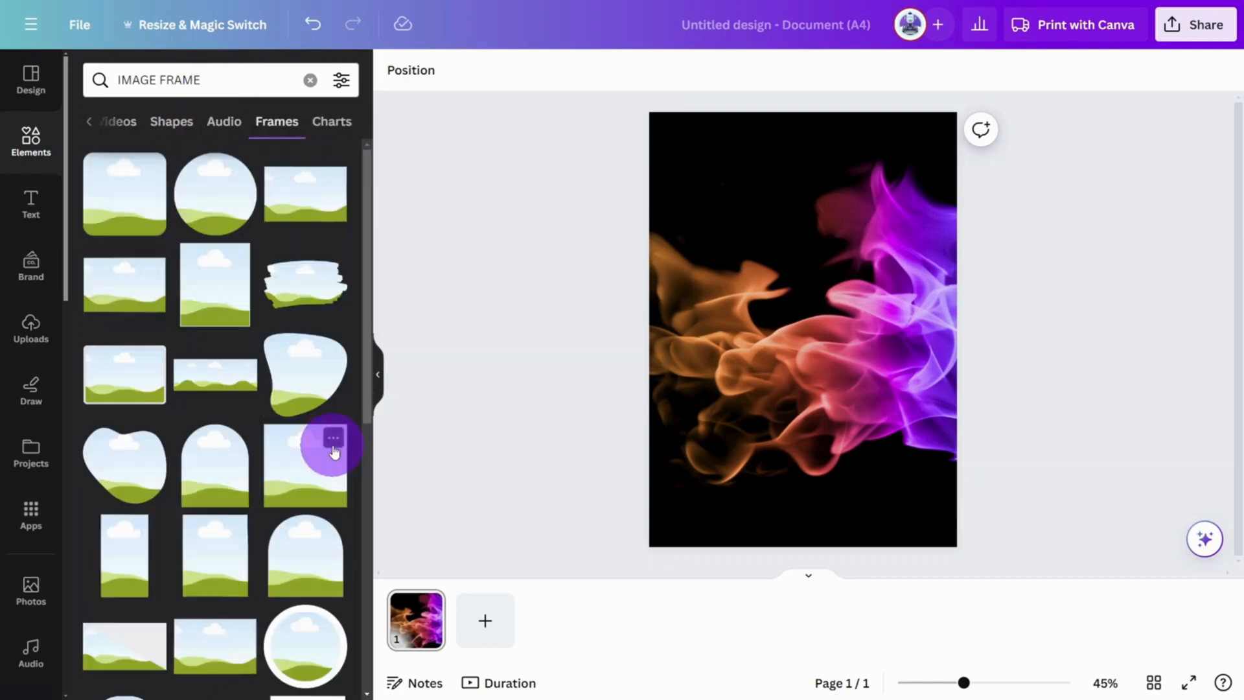
click(306, 464)
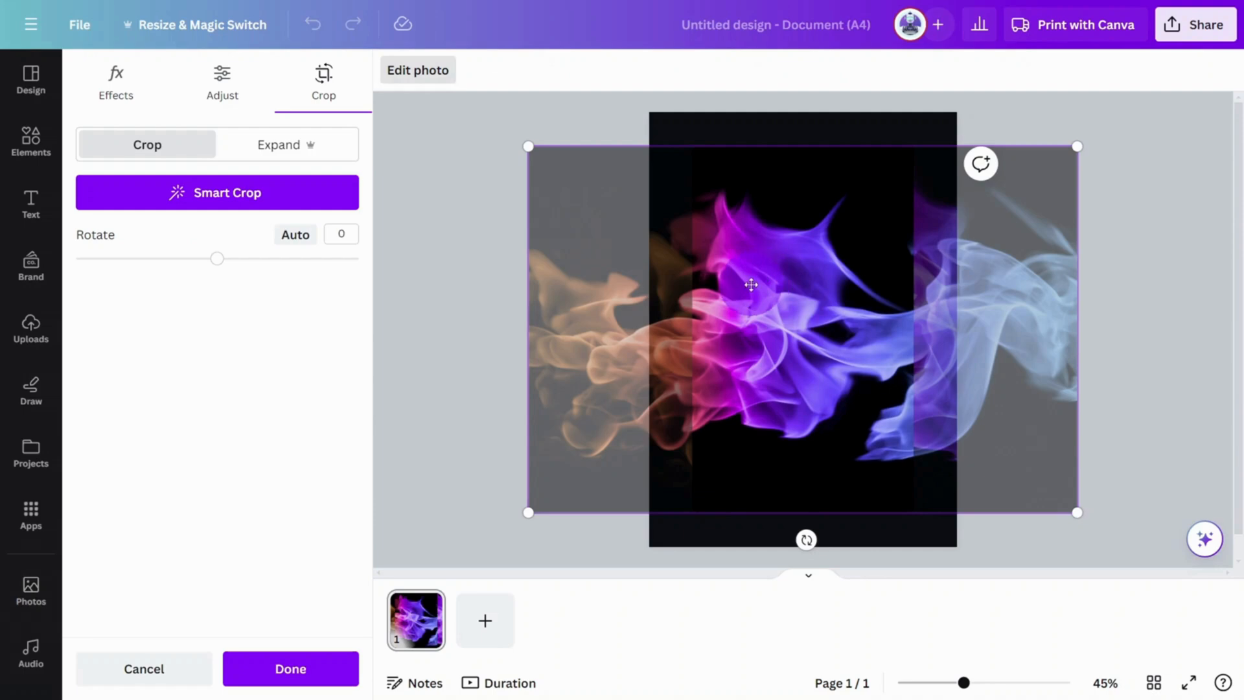
Shift and enlarge the flame photo inside the frame so it lines up with the background flames
drag(1077, 146, 1136, 116)
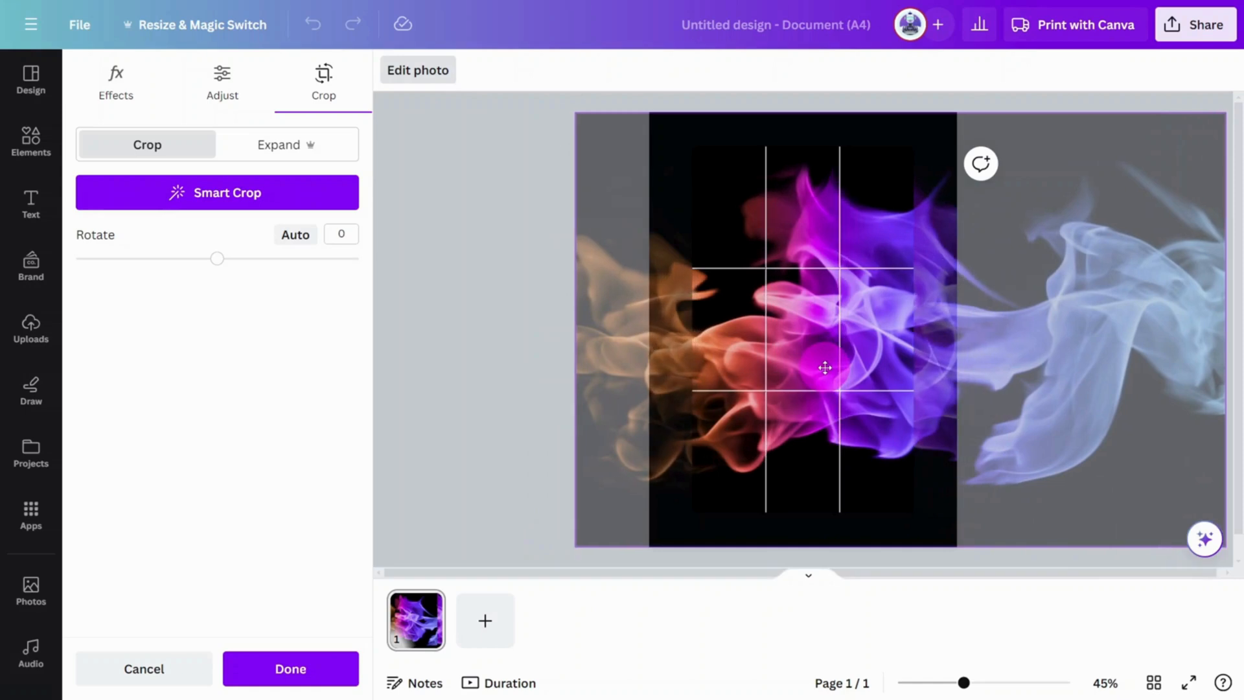
drag(824, 367, 894, 365)
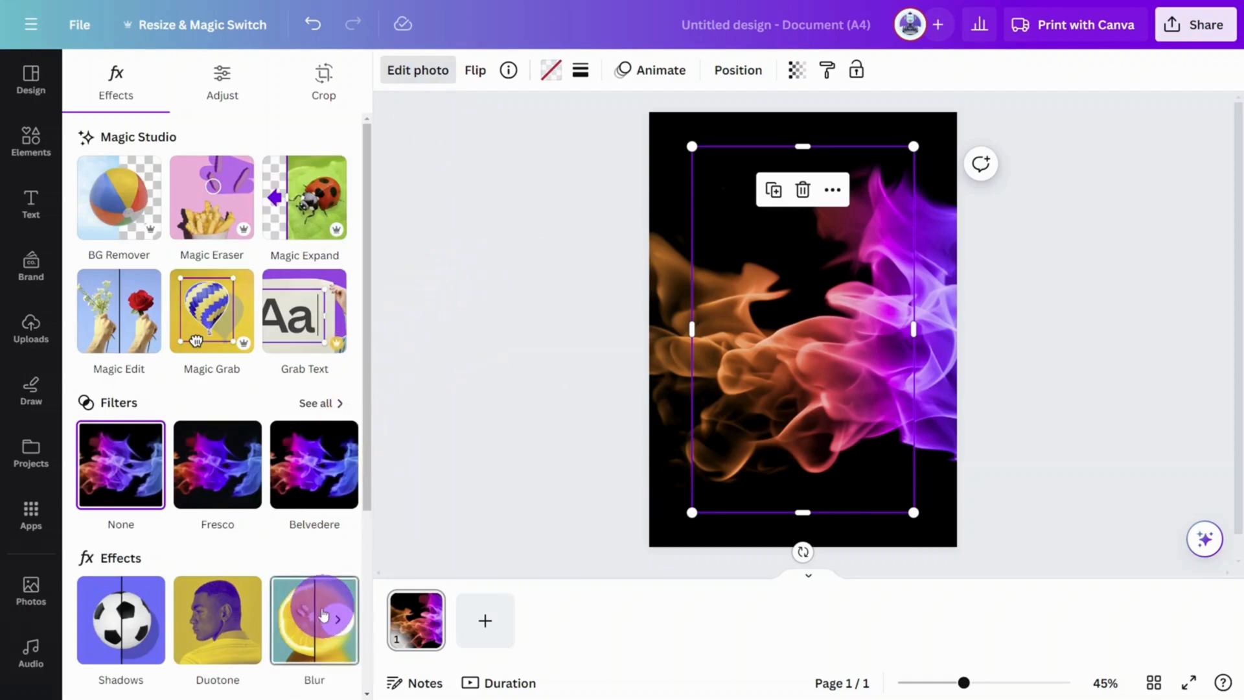
Blur the whole flame photo inside the frame at intensity 50
click(314, 619)
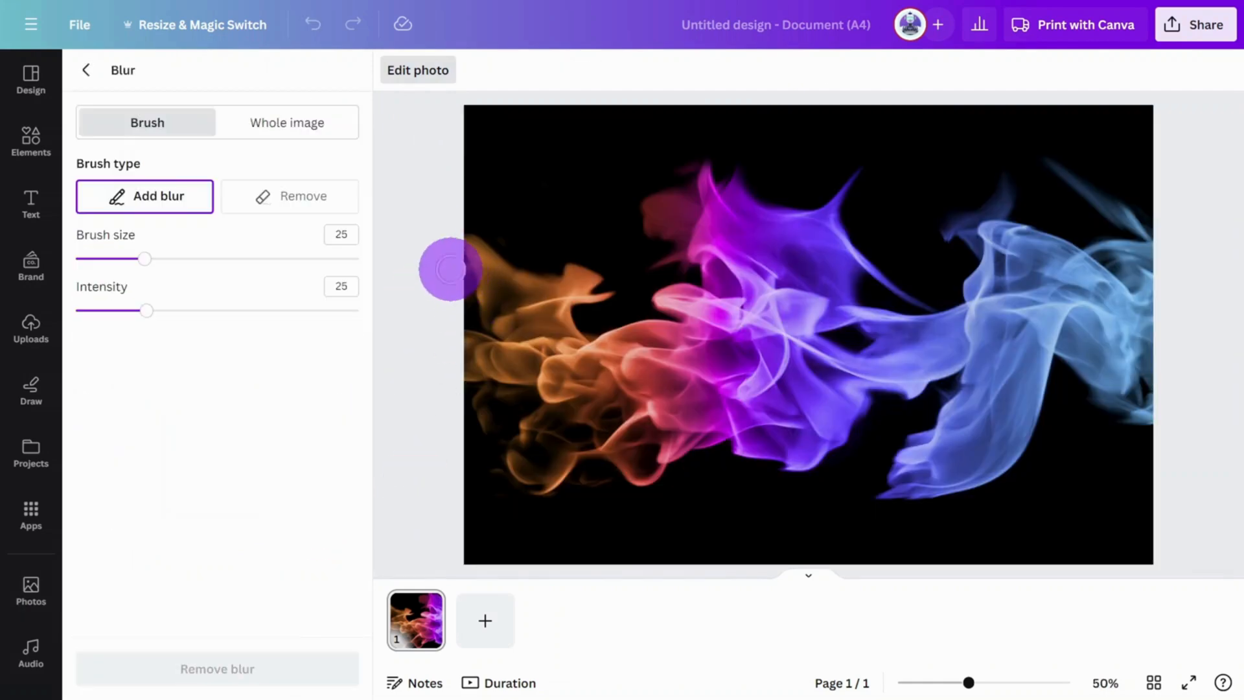
click(288, 122)
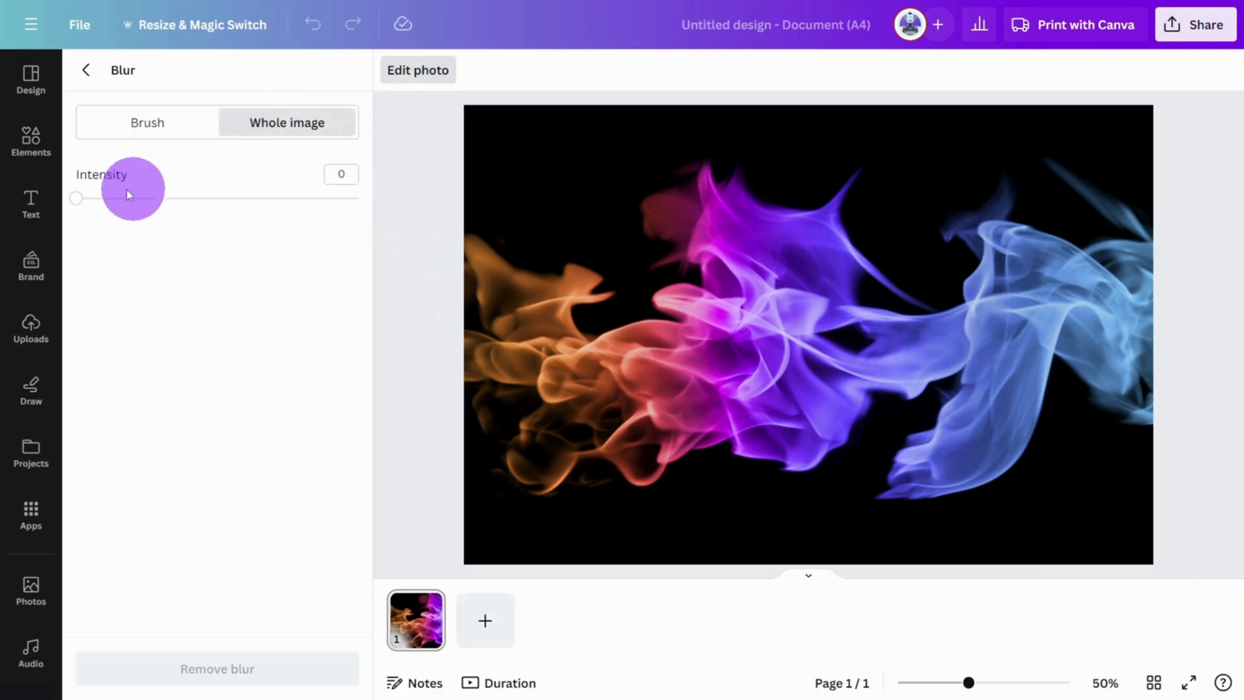
drag(75, 197, 217, 197)
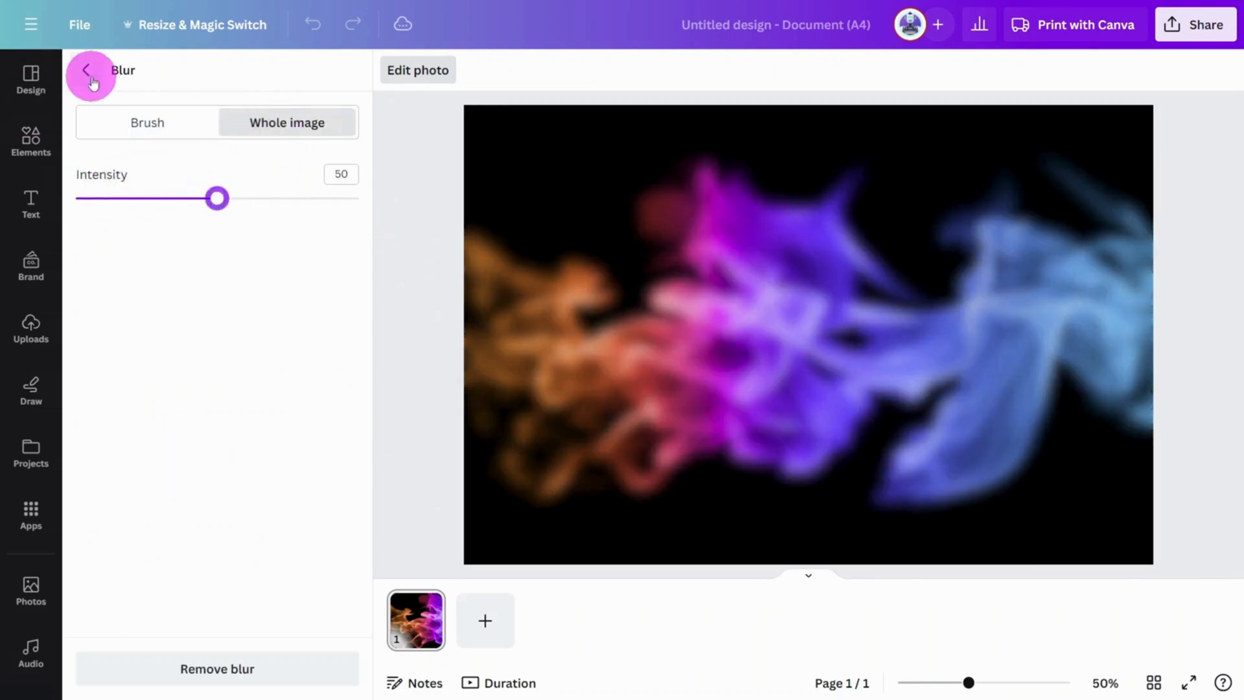
click(88, 76)
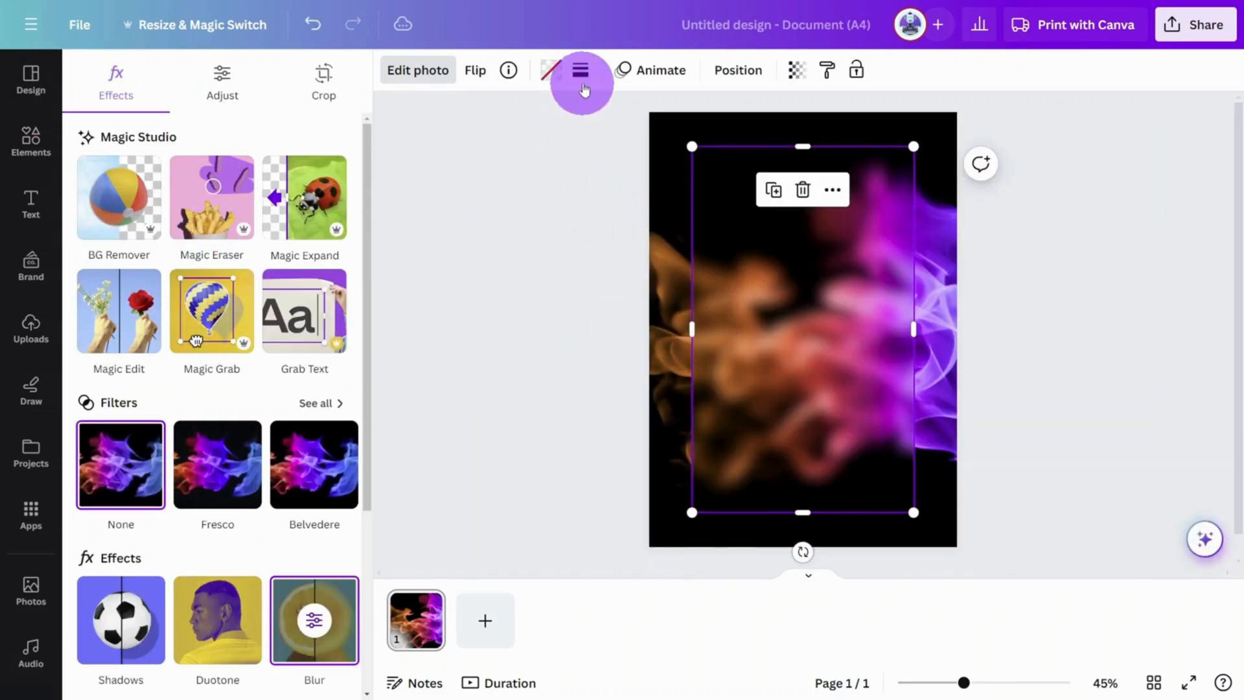
Give the frame a solid border with weight 6 and corner rounding 17
click(581, 70)
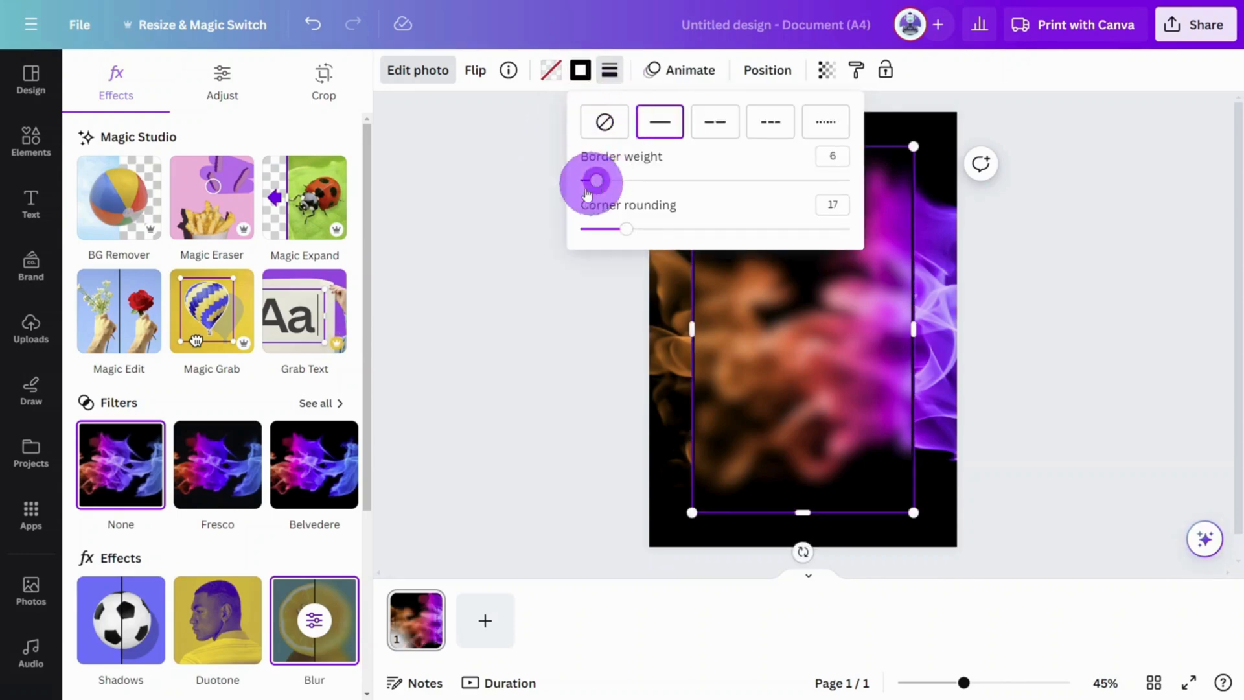
click(581, 70)
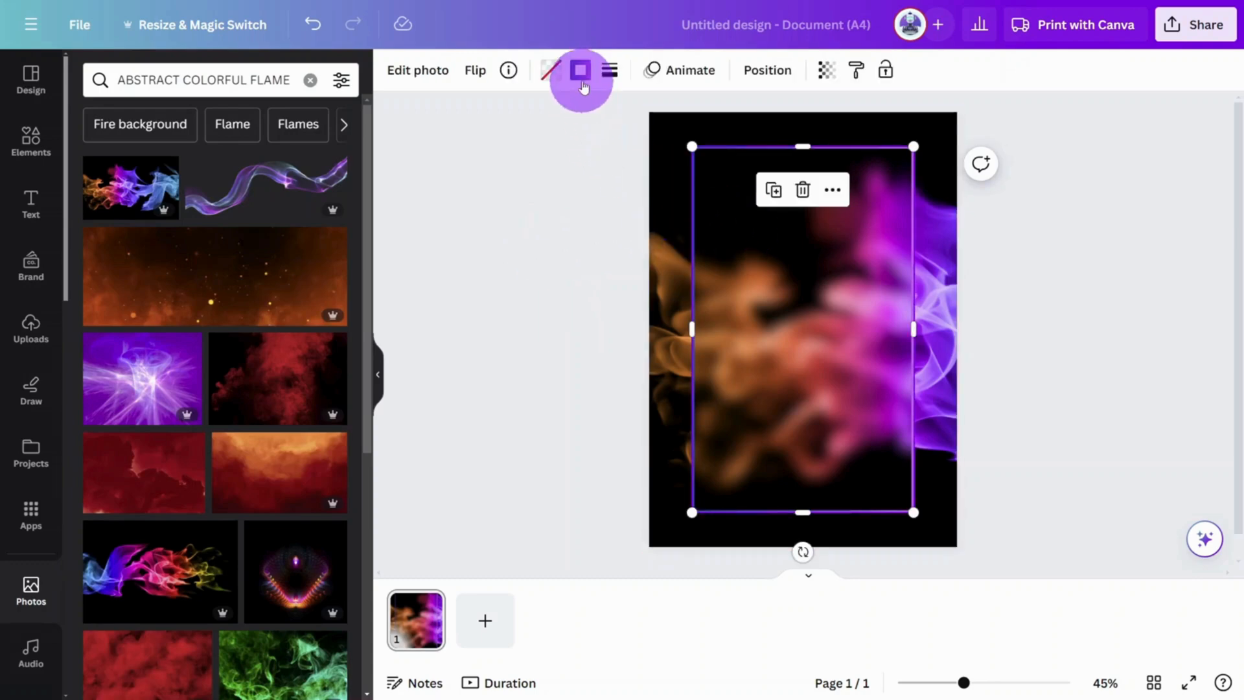
Recolour the border gradient to run from #FF7600 orange to purple
click(581, 70)
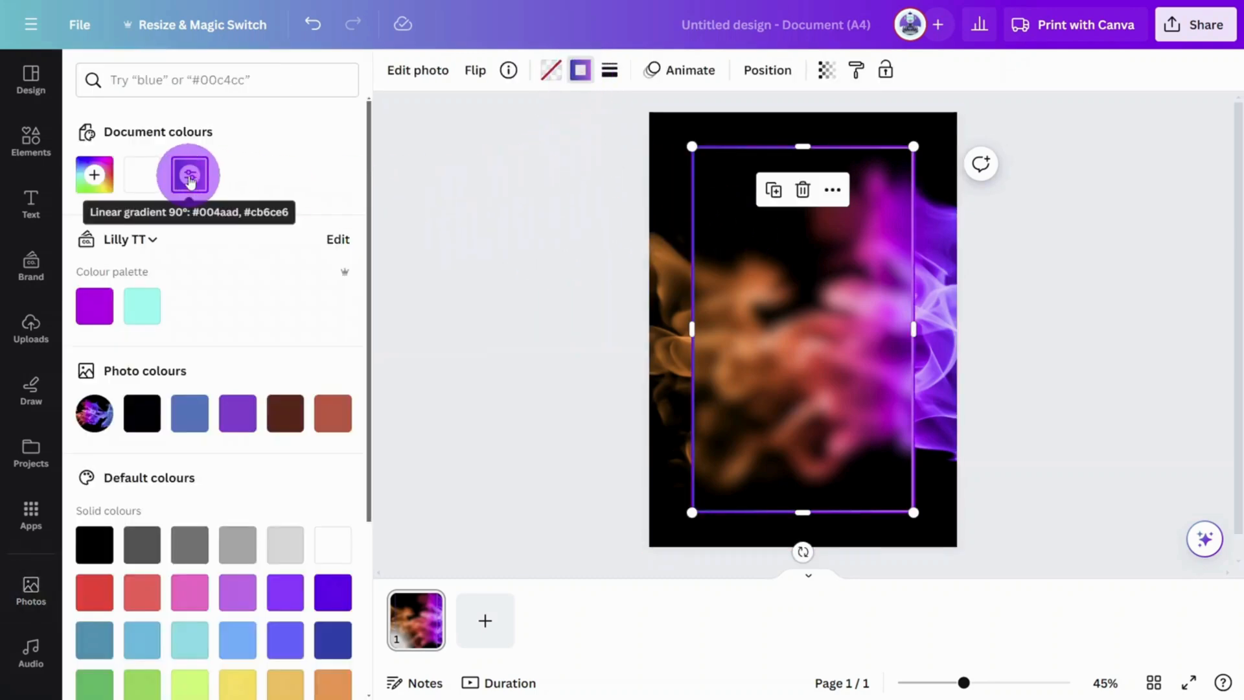
click(188, 175)
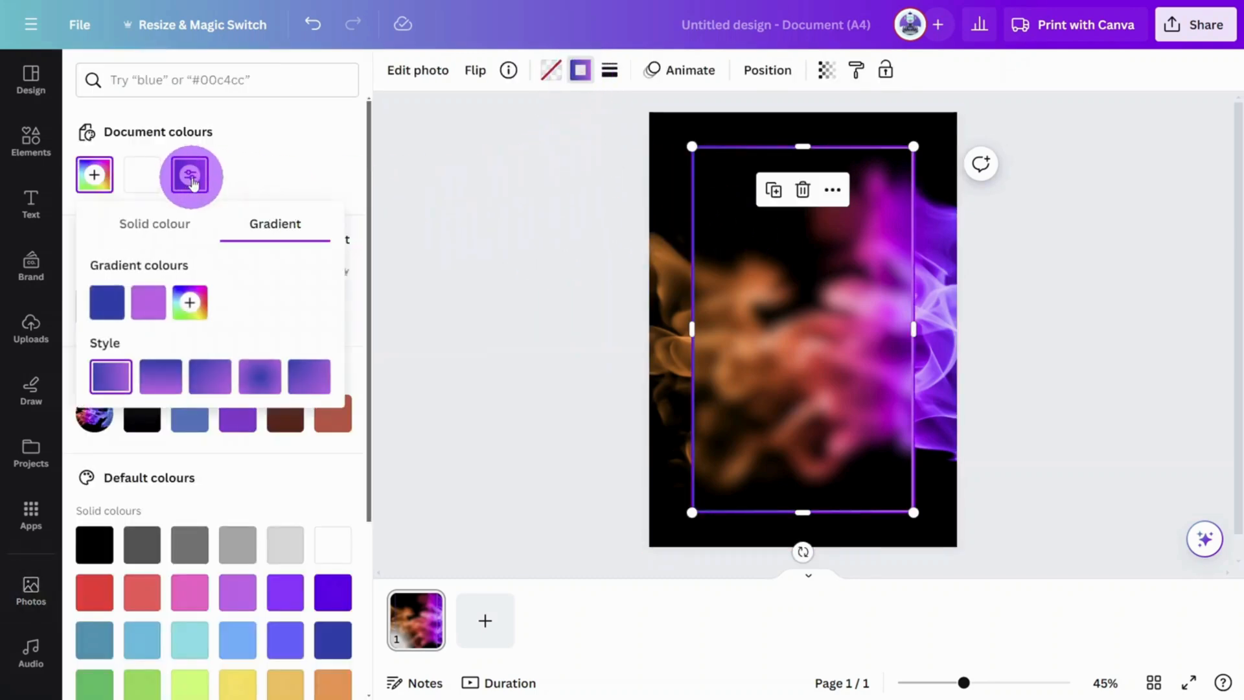
click(107, 303)
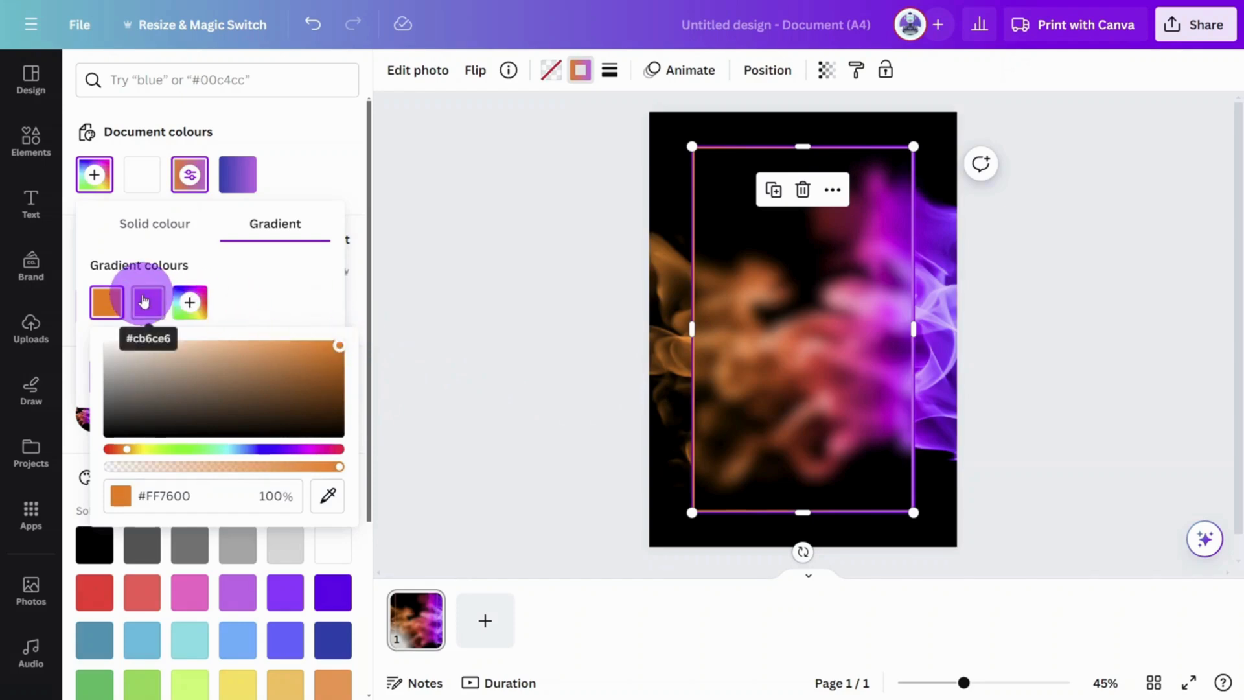
click(148, 302)
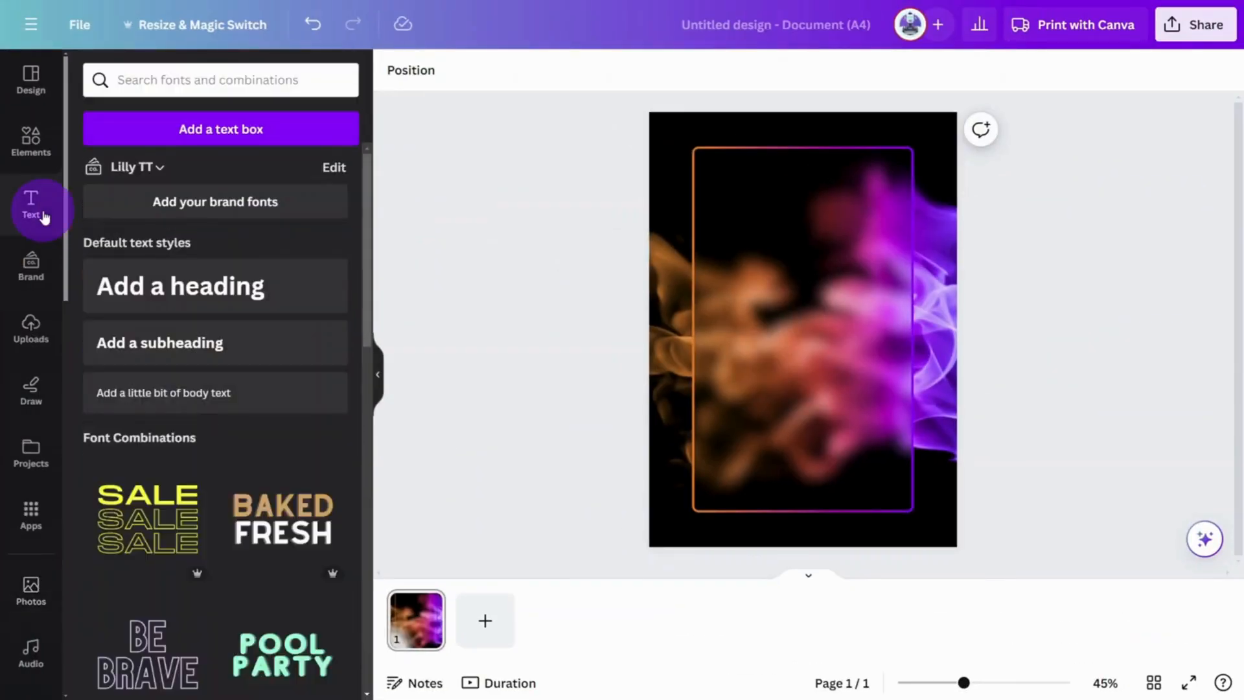
Add a white FYRE FESTIVAL heading in the Horizon font at the top of the frame
click(221, 128)
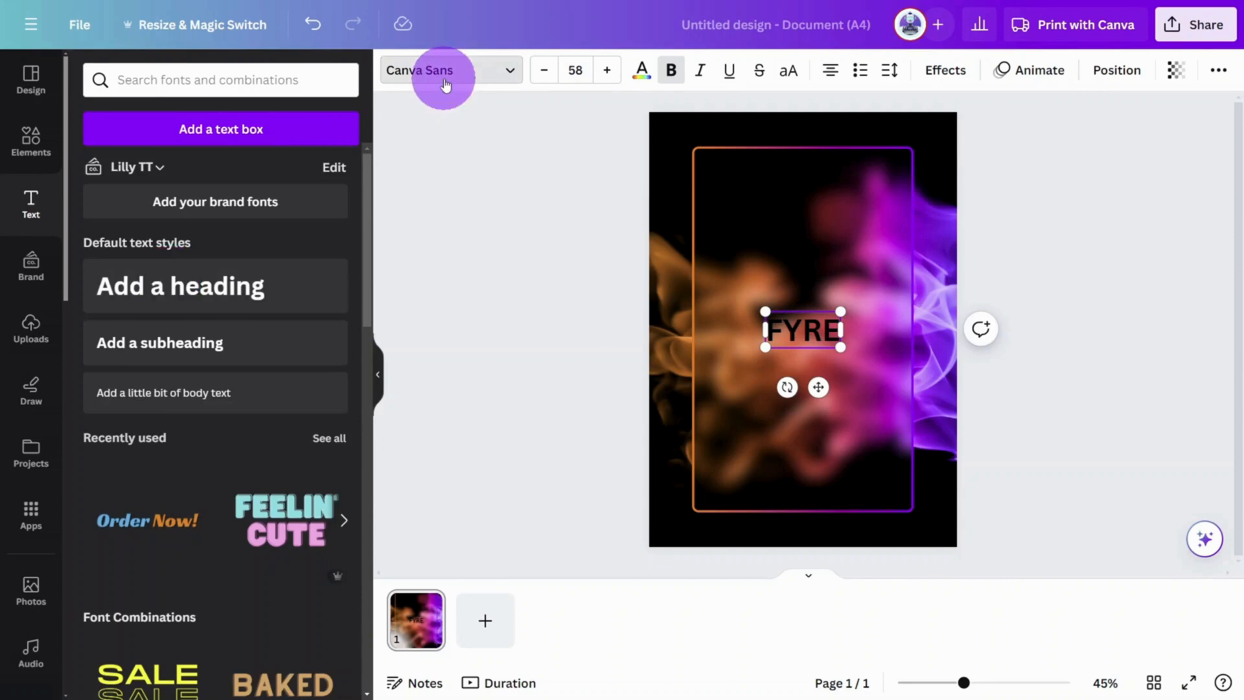
click(640, 70)
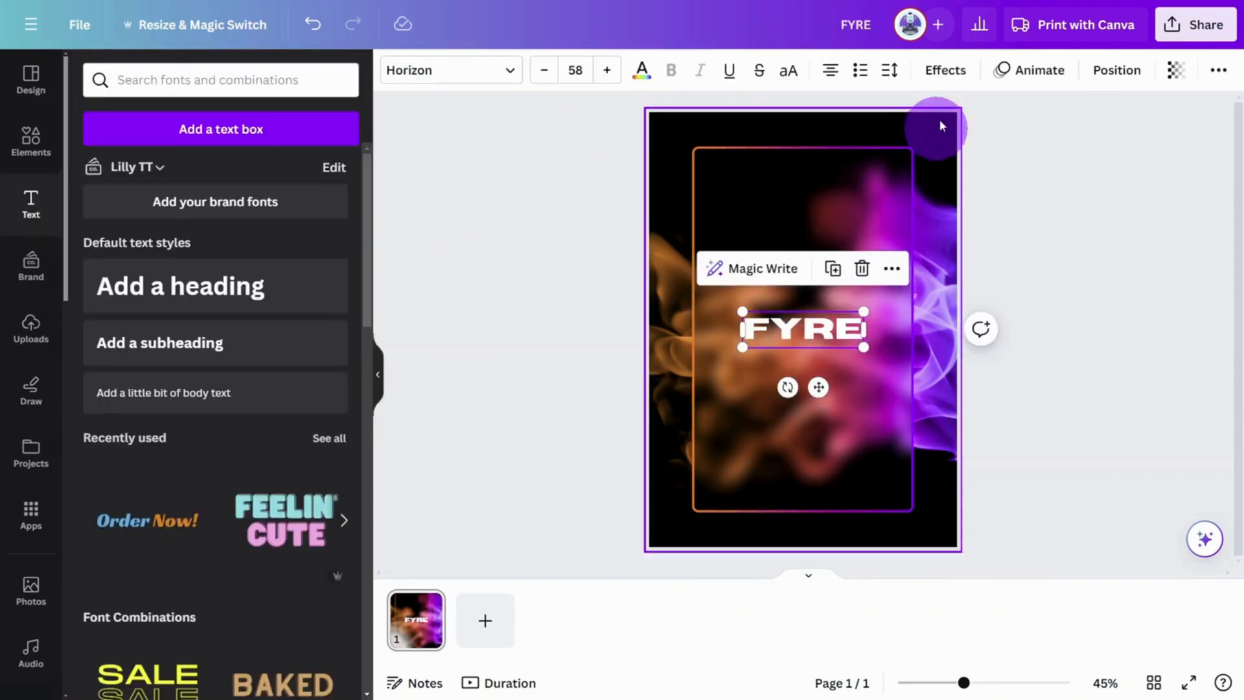
click(945, 70)
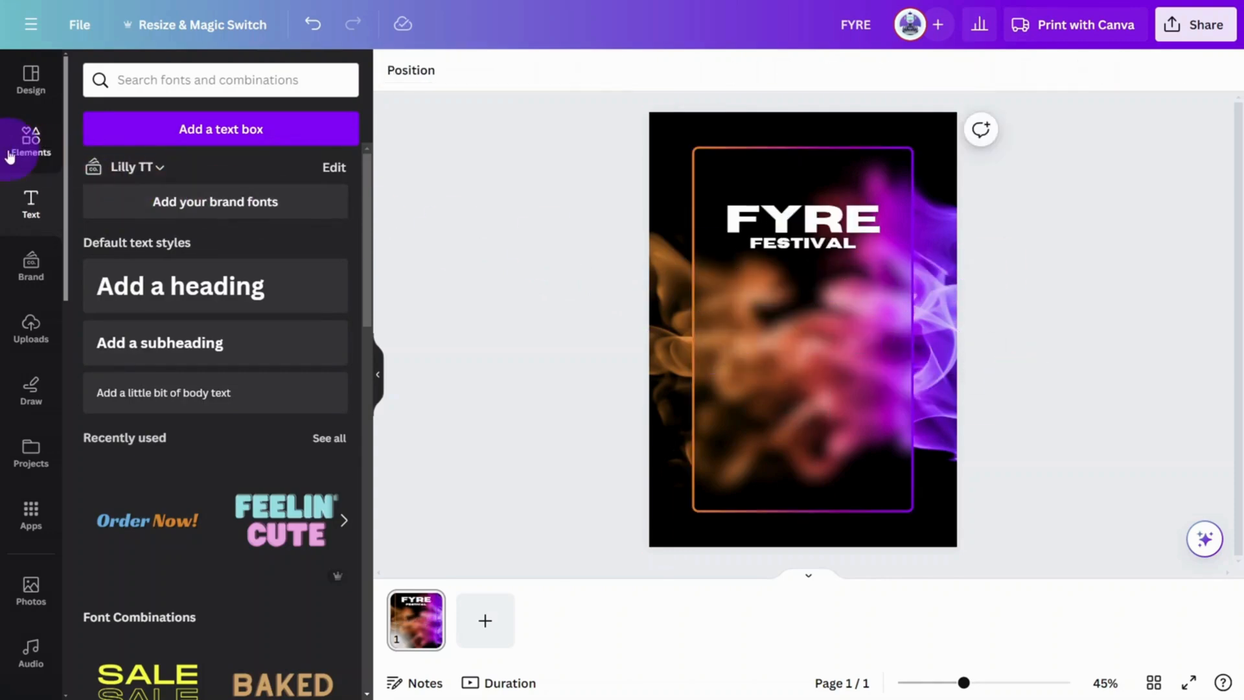
Insert a white FIRE ICON graphic above the title with an orange circle layered behind it
text(FIRE ICON)
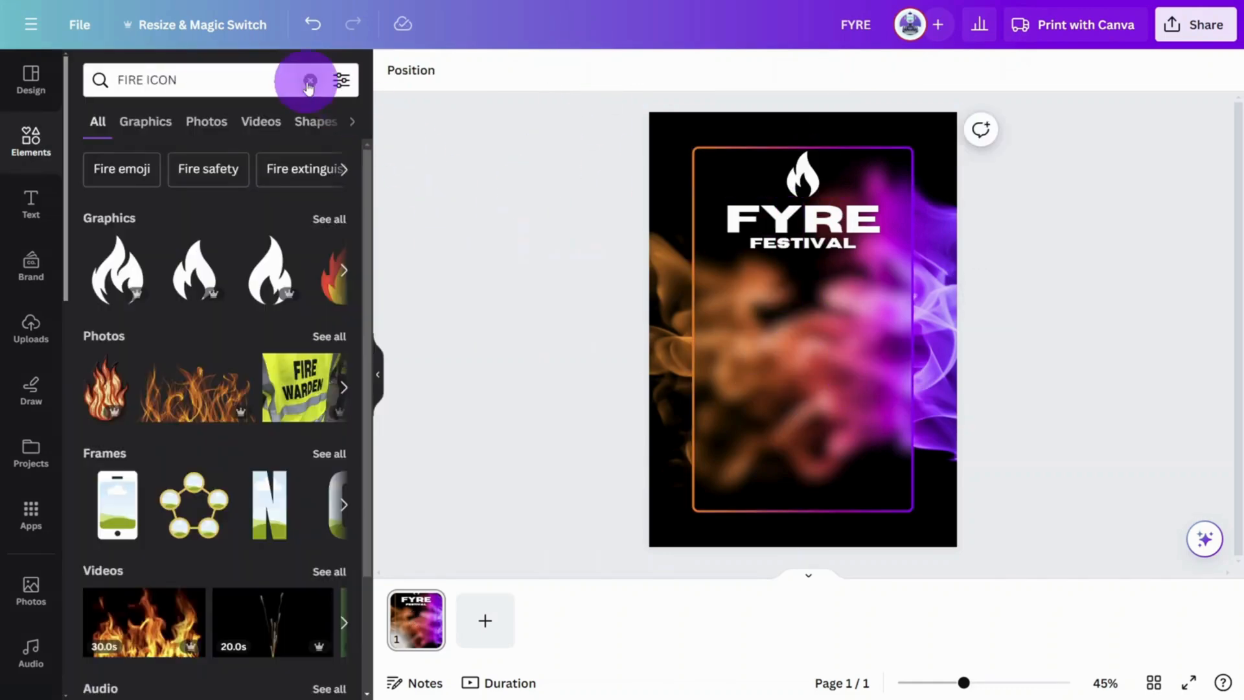
click(309, 80)
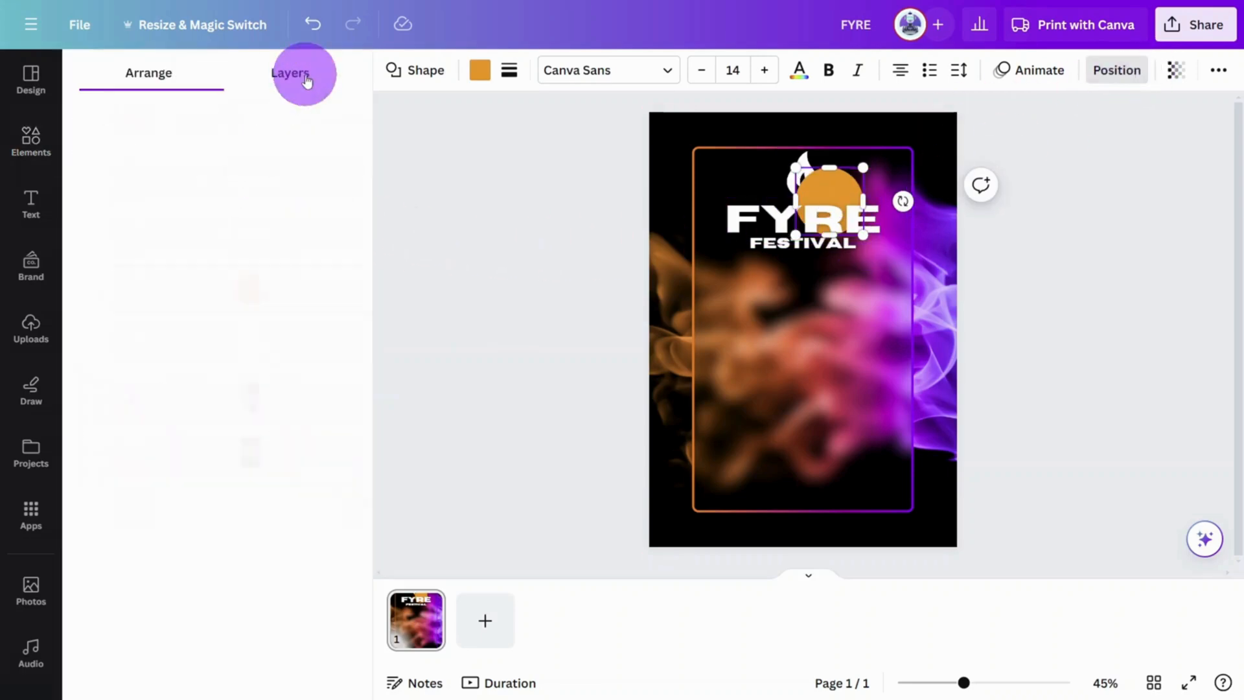
click(31, 141)
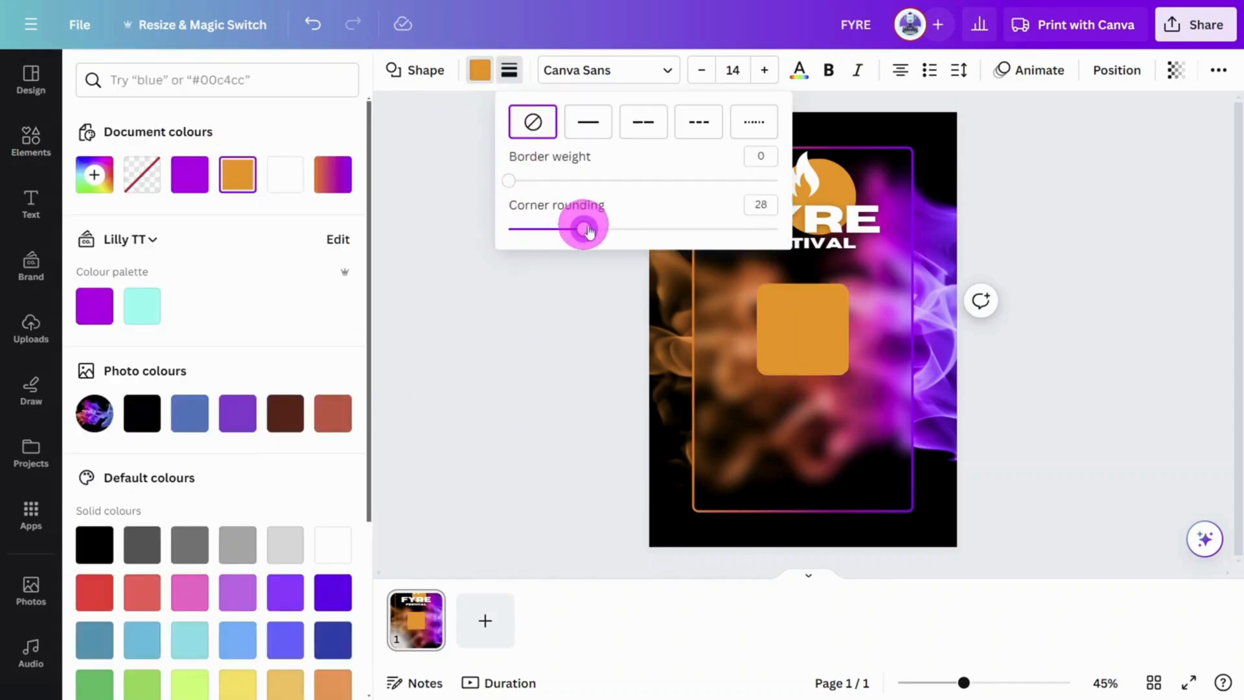
Round the corners of the orange box beneath the FESTIVAL title
click(1181, 69)
text(SPACE MONO)
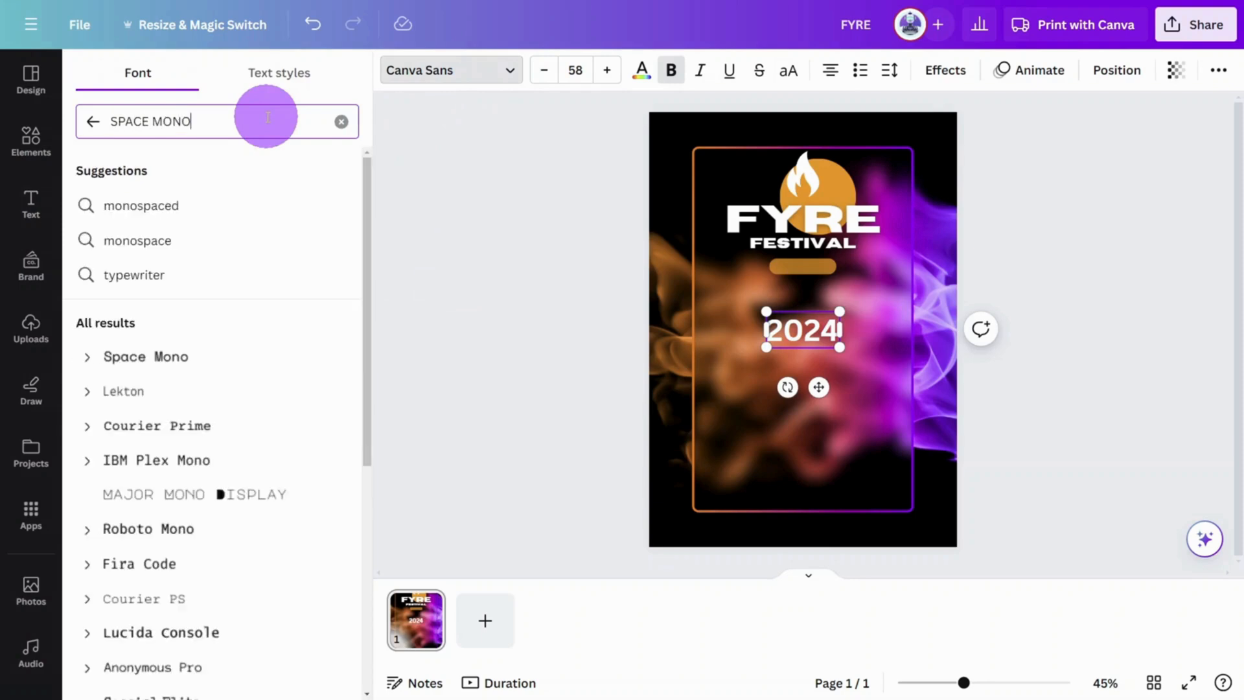
Search the font list for Space Mono to apply it to the tagline
click(145, 356)
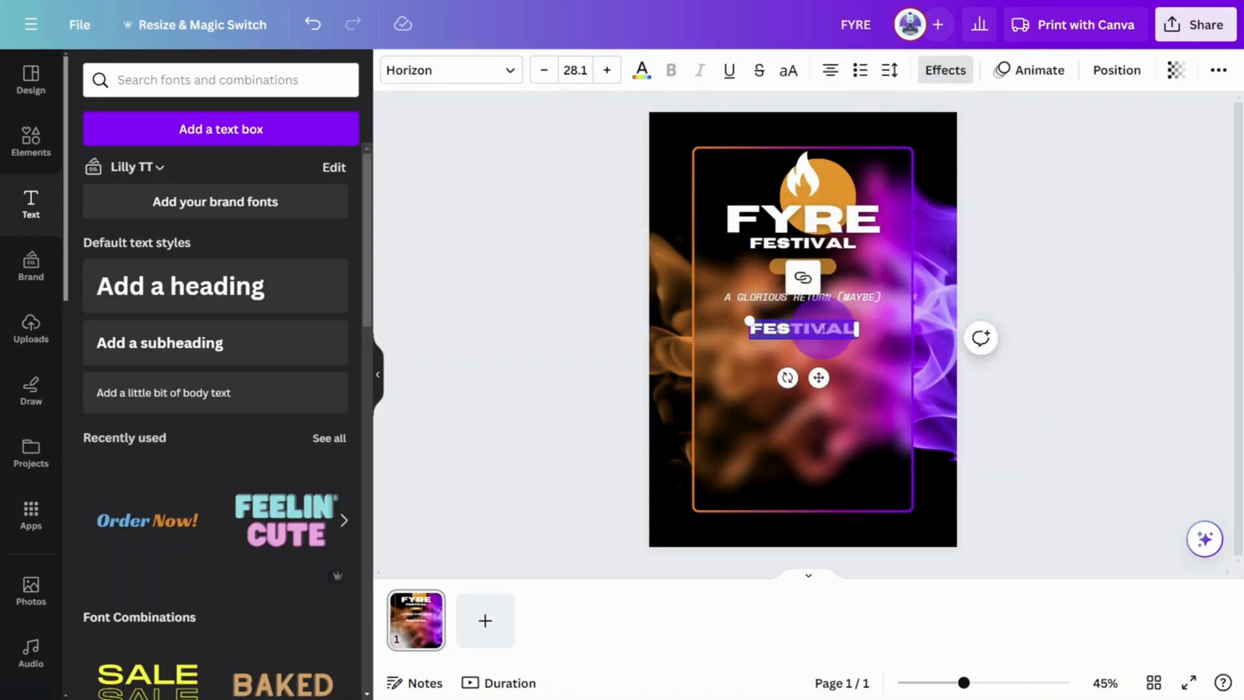
Enter the first act name, ELECTRIC MOONBEAMS, in white below the tagline
text(ELECTRIC MOONBEAMS)
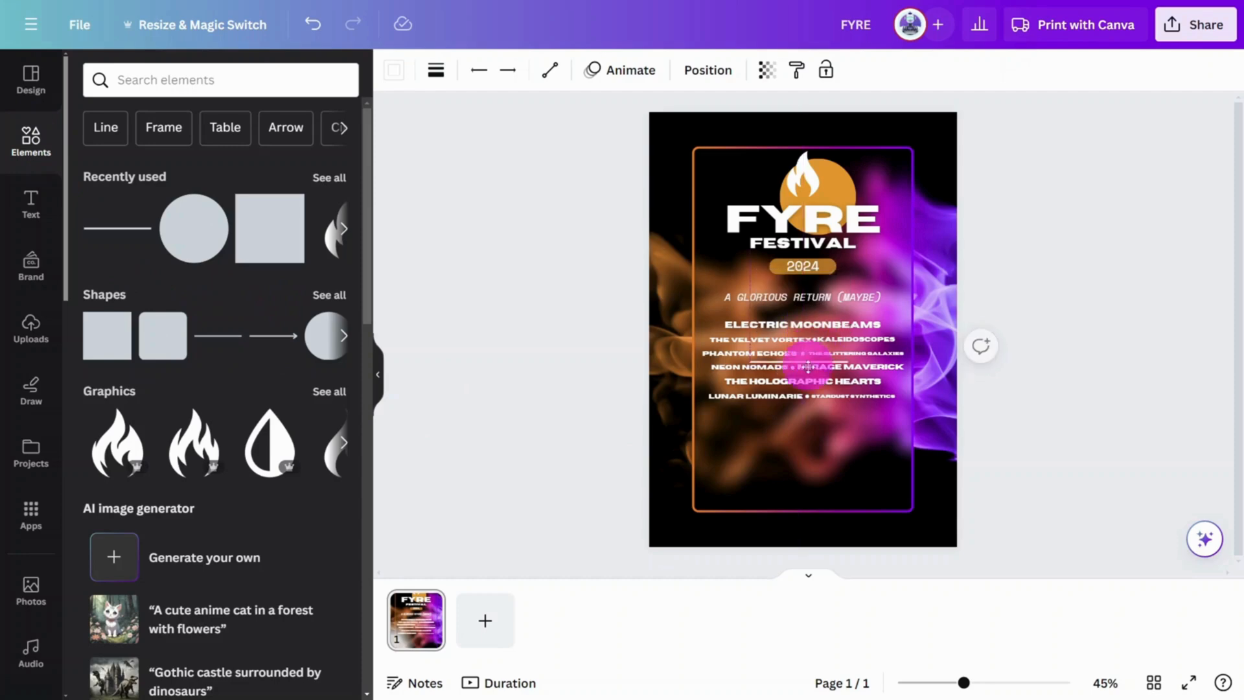
Place thin white horizontal lines under the lineup, stacked one below another
click(804, 365)
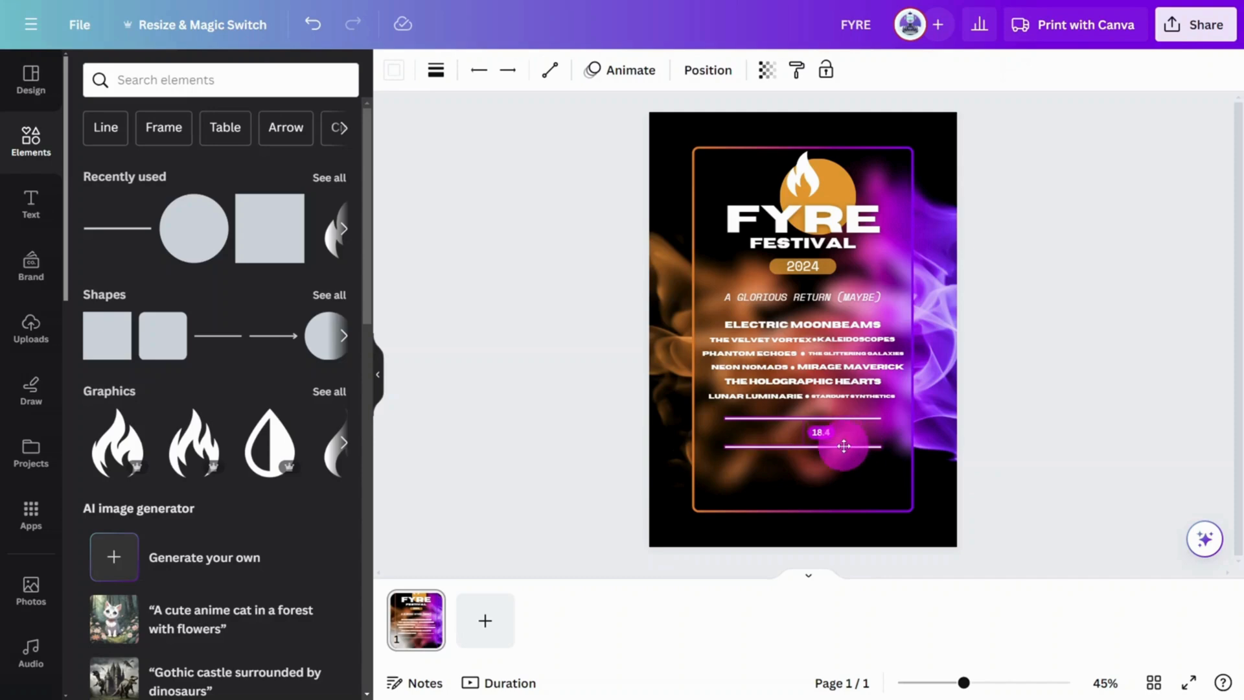
drag(844, 447, 833, 470)
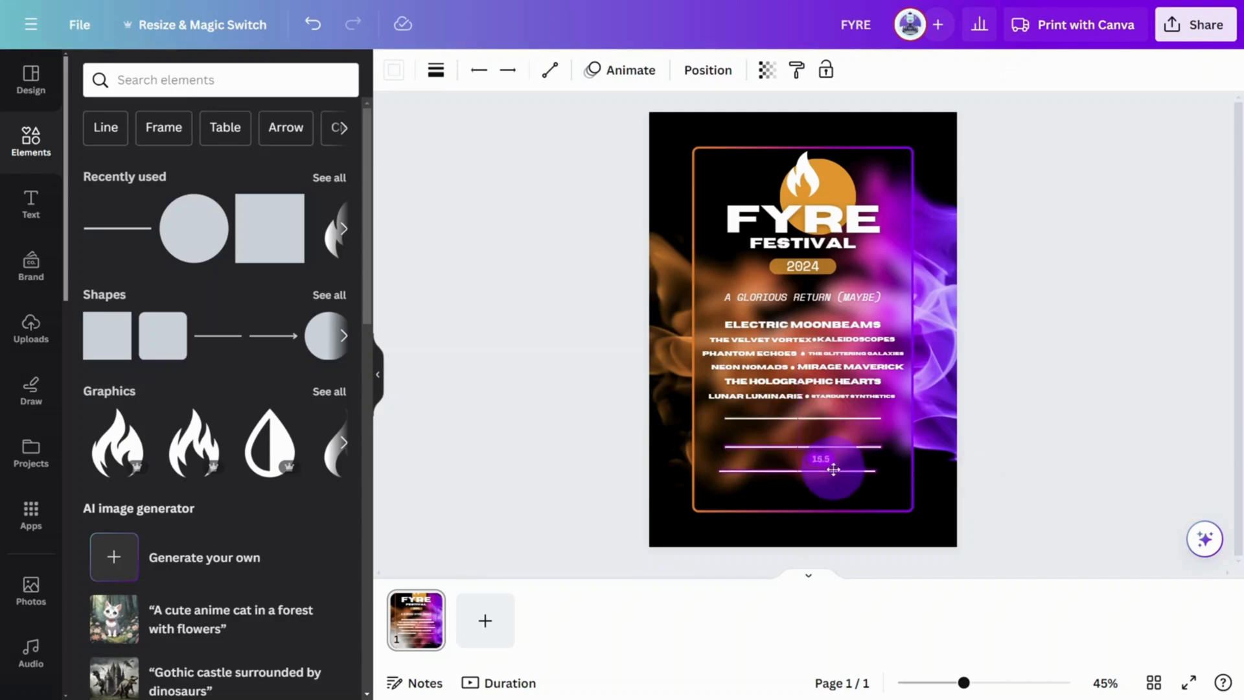
drag(833, 469, 823, 473)
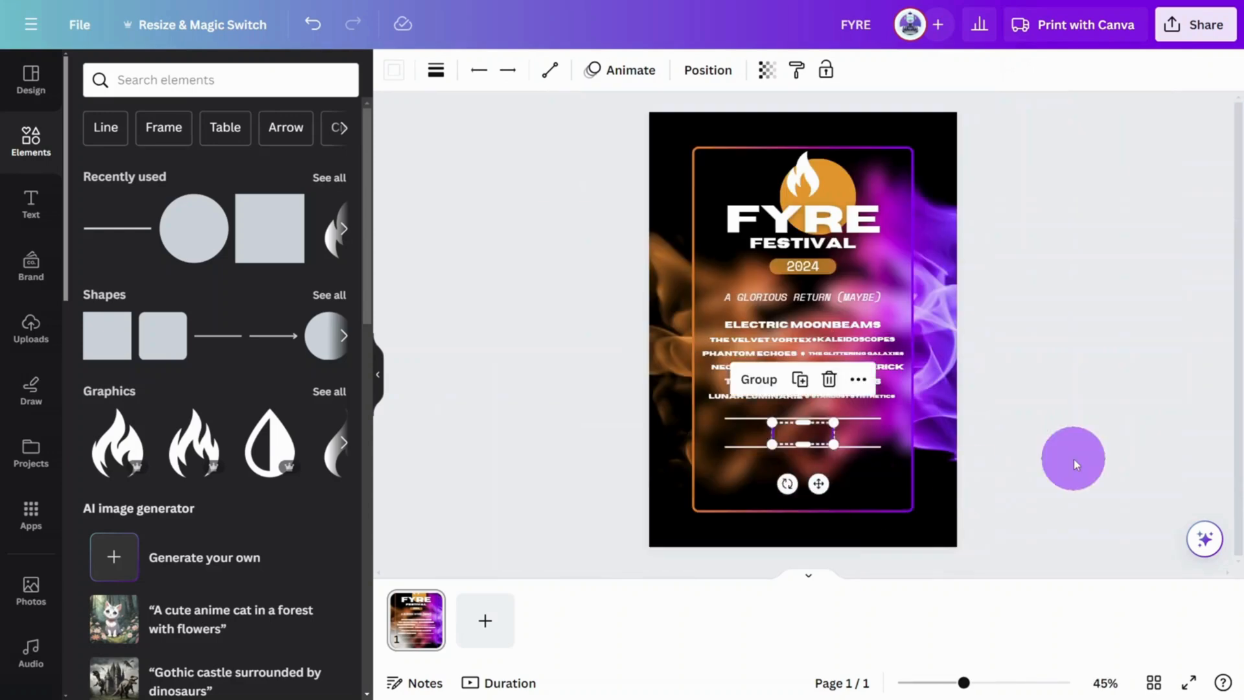
Search Elements for CAMPING and insert the white teepee tent graphic
text(CAMPING ICON)
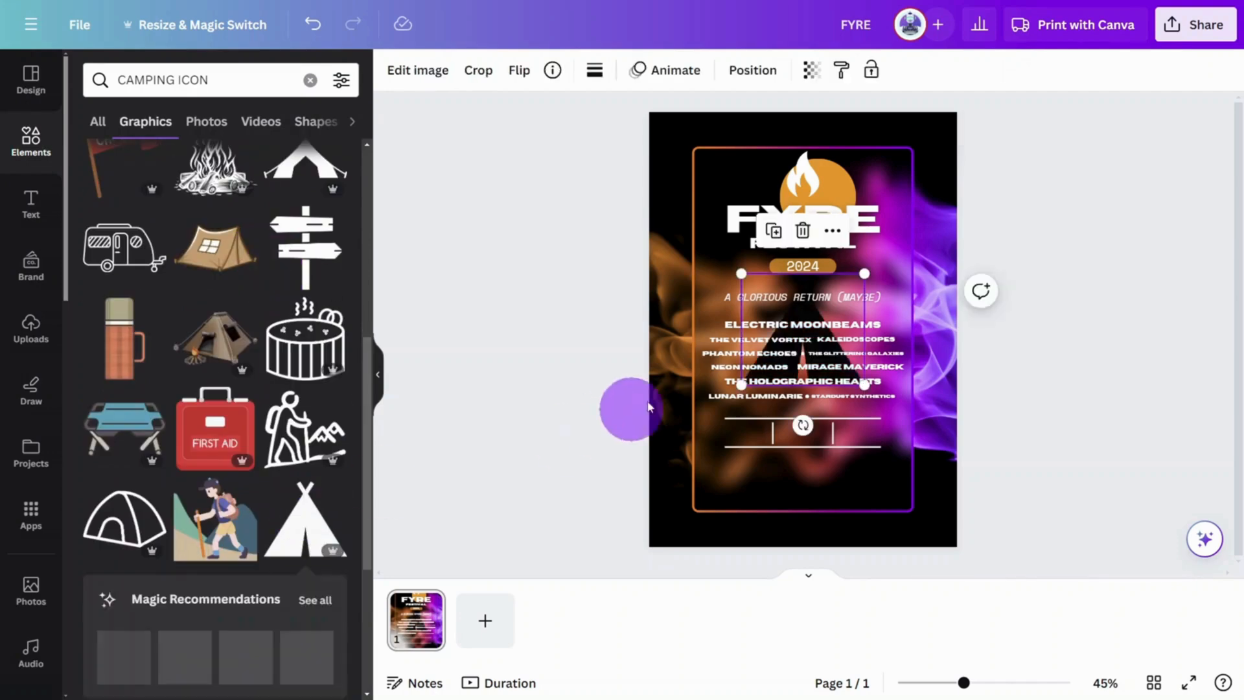
click(595, 69)
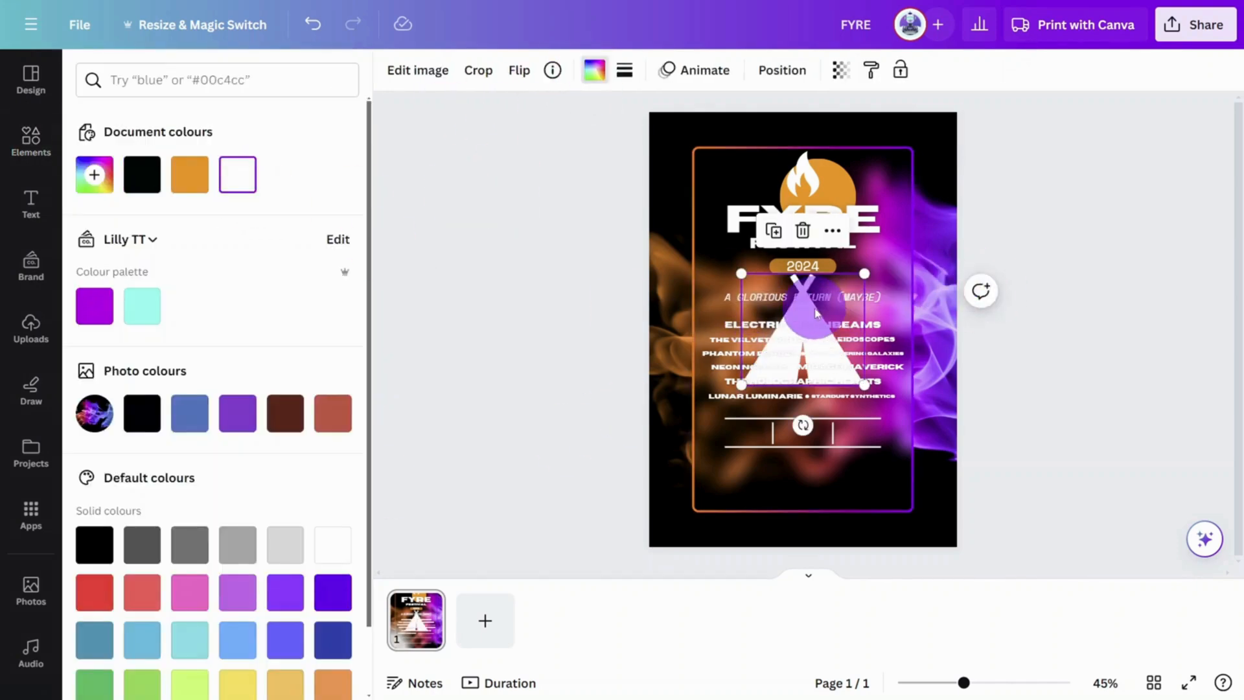